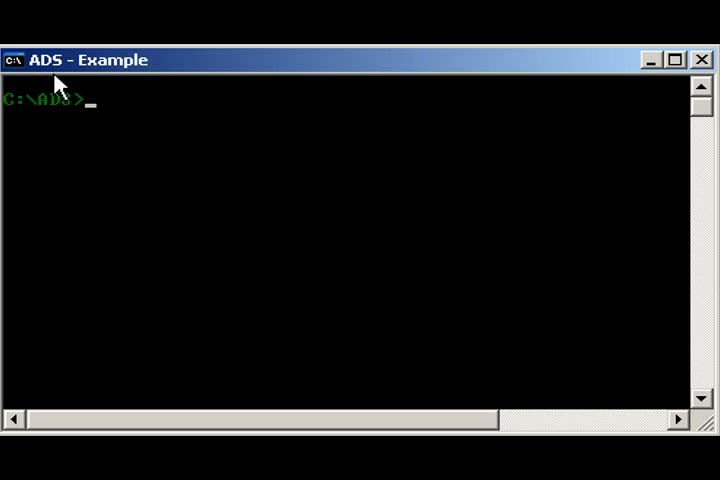
mouse_move(162, 148)
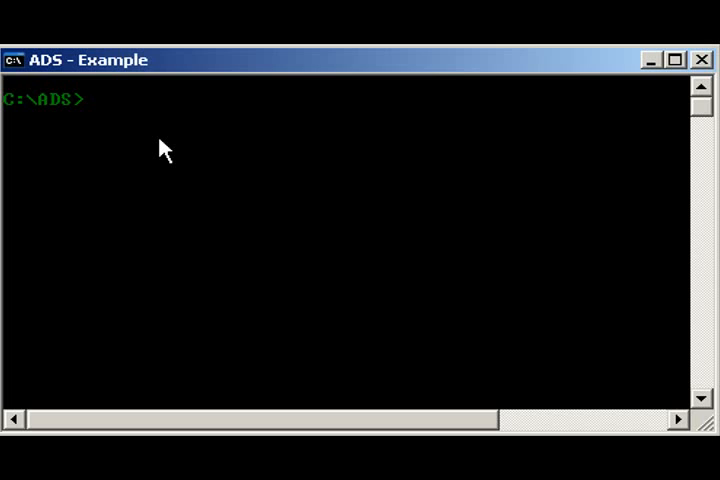
Step: List C:\ADS with dir, showing CALC.EXE, example.txt and notepad.exe with sizes
text(:)
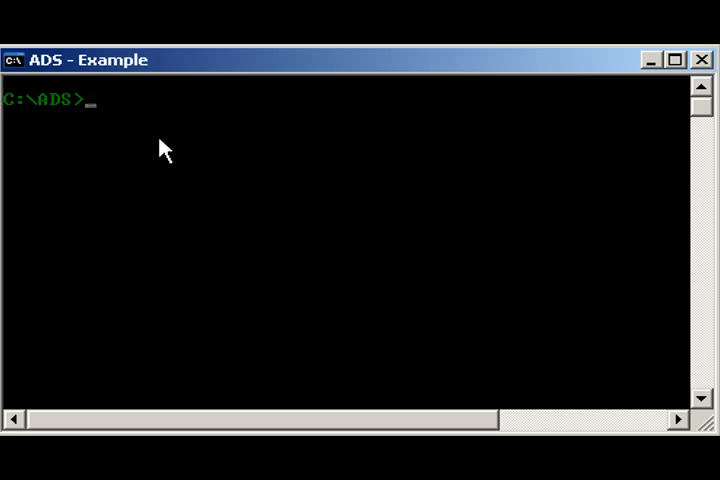
text(dir)
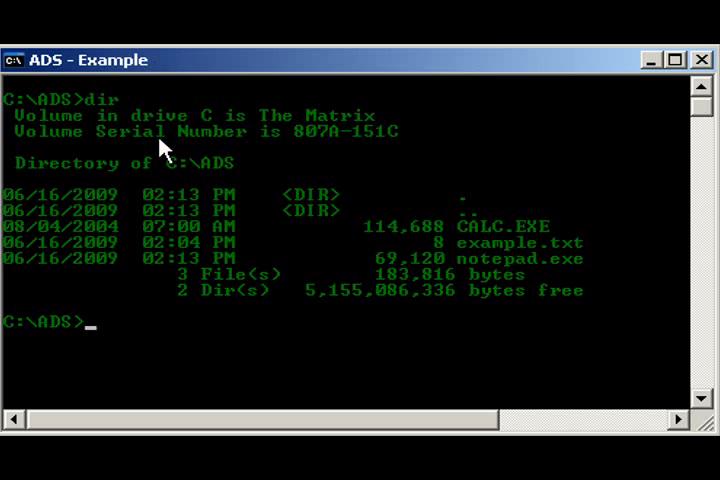
mouse_move(395, 300)
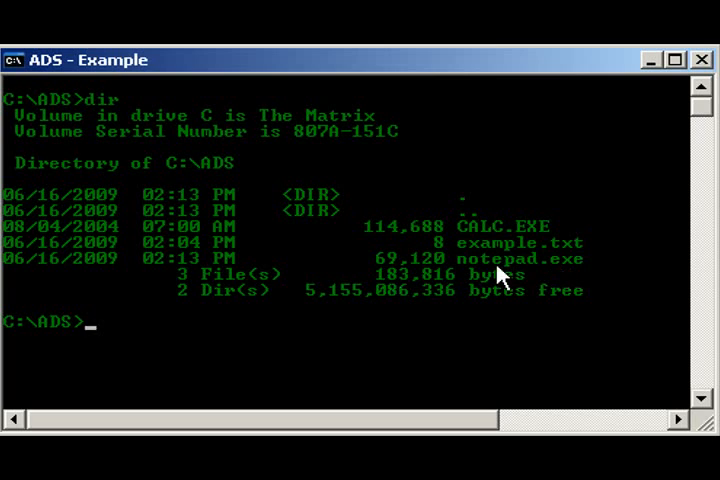
mouse_move(393, 274)
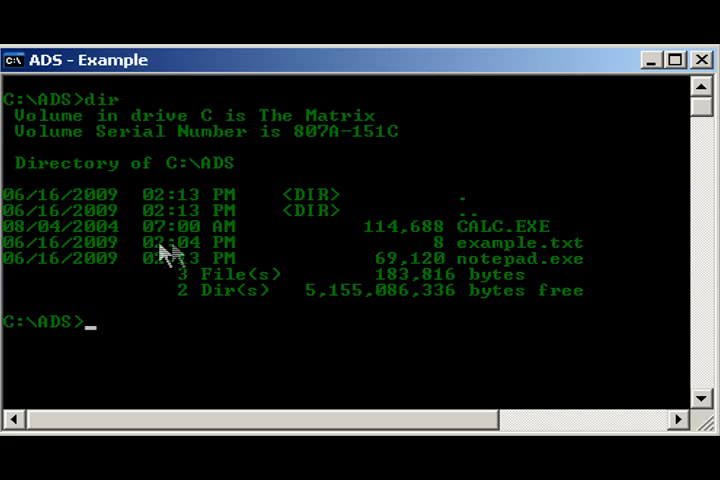
mouse_move(255, 251)
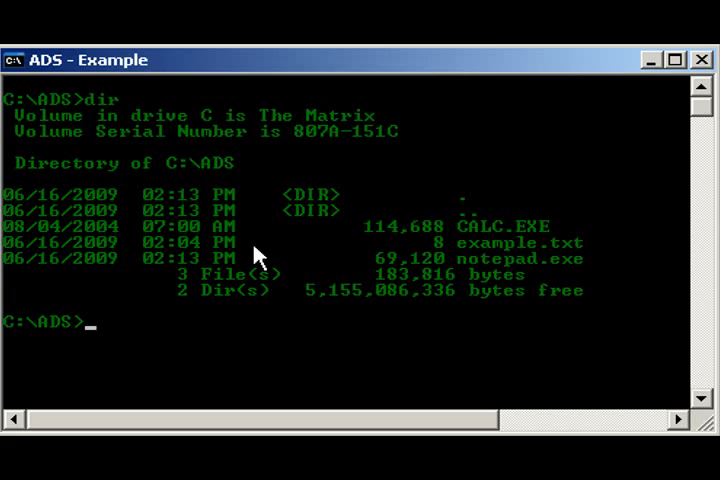
mouse_move(315, 248)
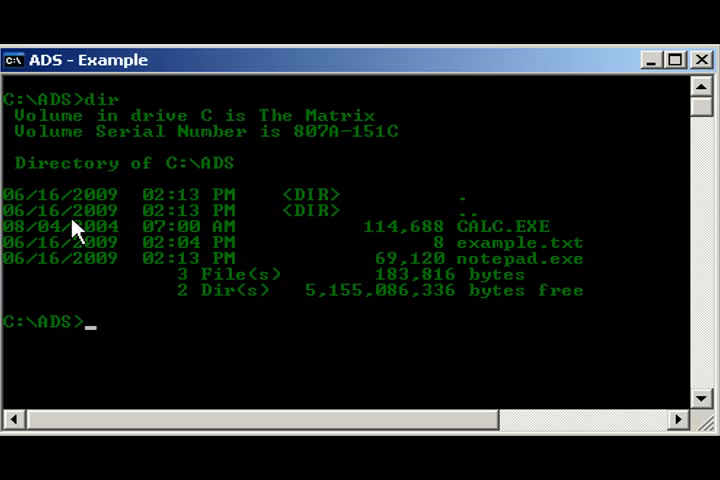
mouse_move(180, 240)
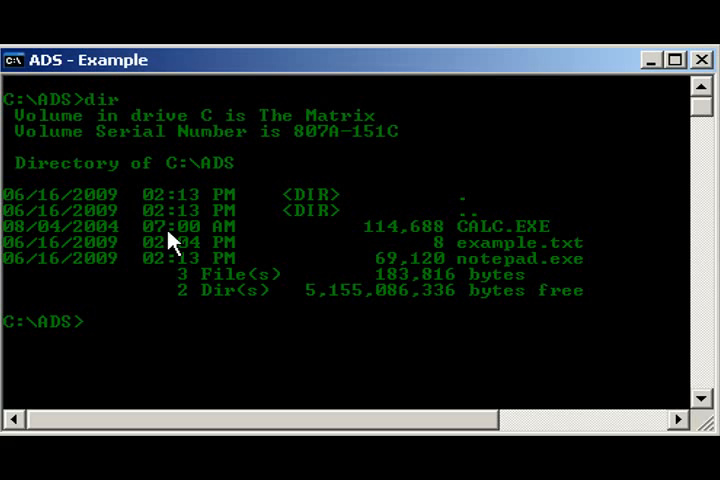
Step: Open example.txt in Notepad, view its 'hello' text, and close it
text(echo te)
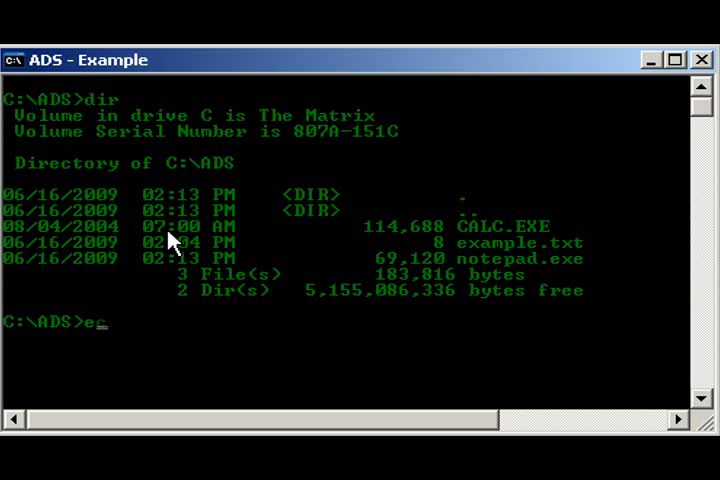
text(note)
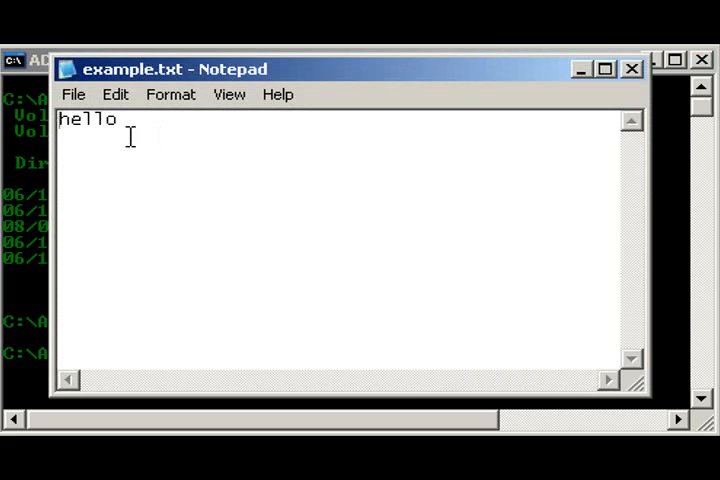
click(629, 68)
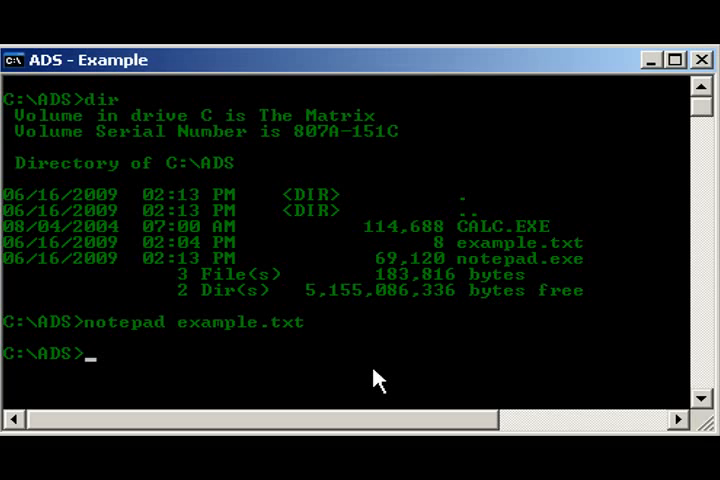
Step: Write 'test' into the hidden stream c:\ads\example.txt:hidden.txt with echo
text(e)
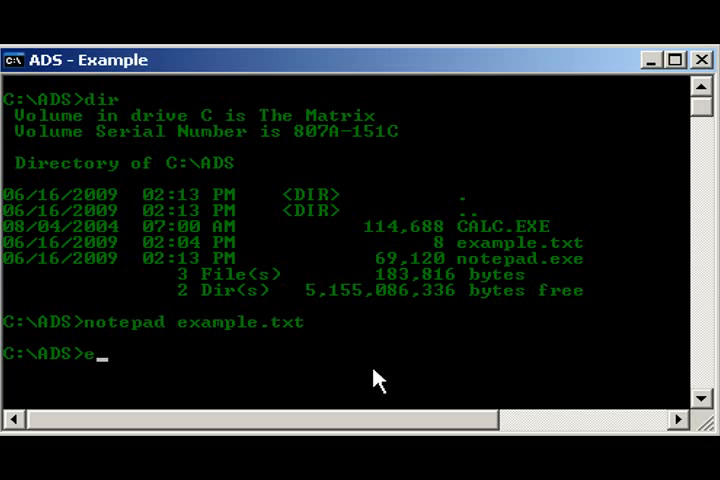
text(cho tets)
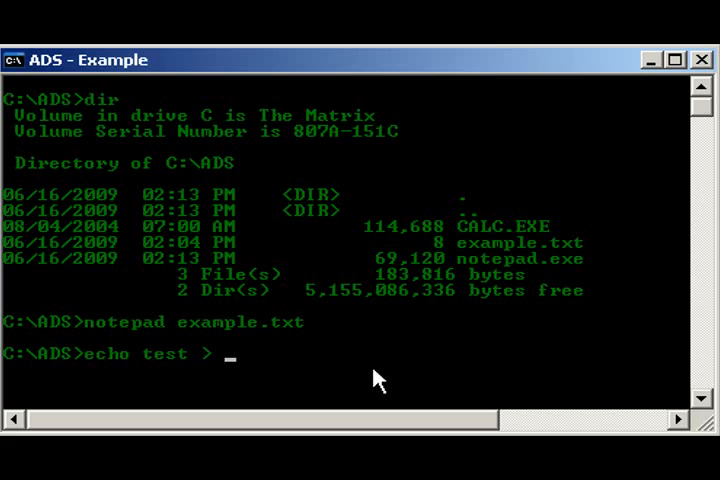
text(c:\)
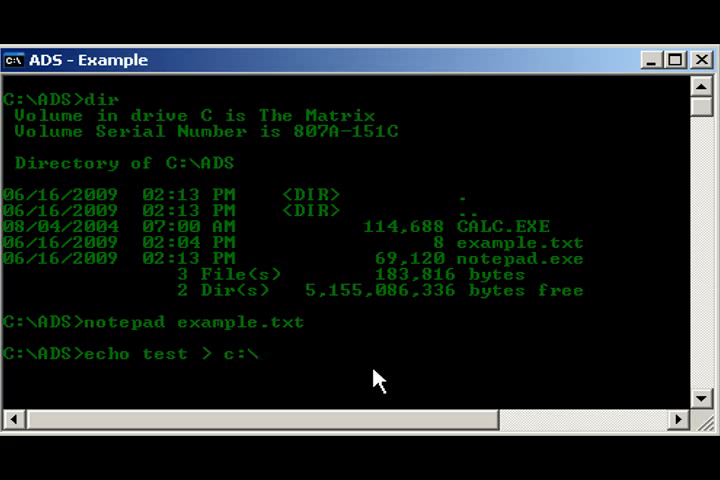
text(ads\)
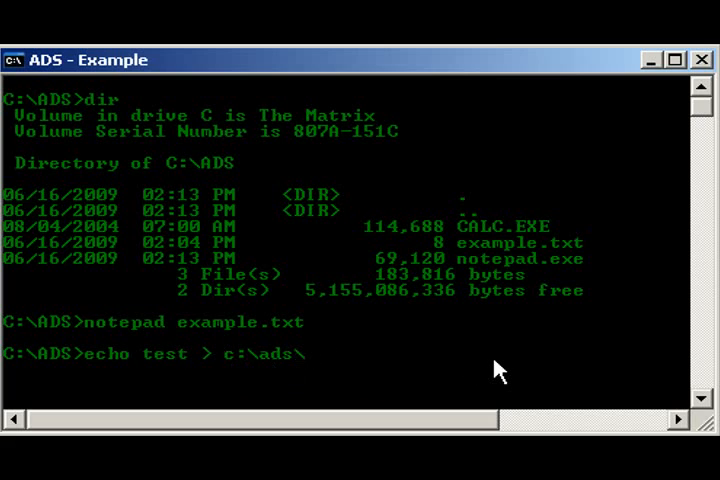
text(e)
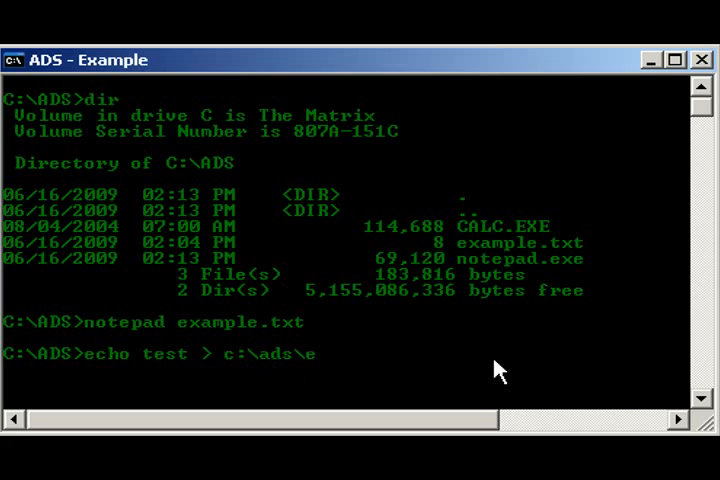
text(xample.txt:)
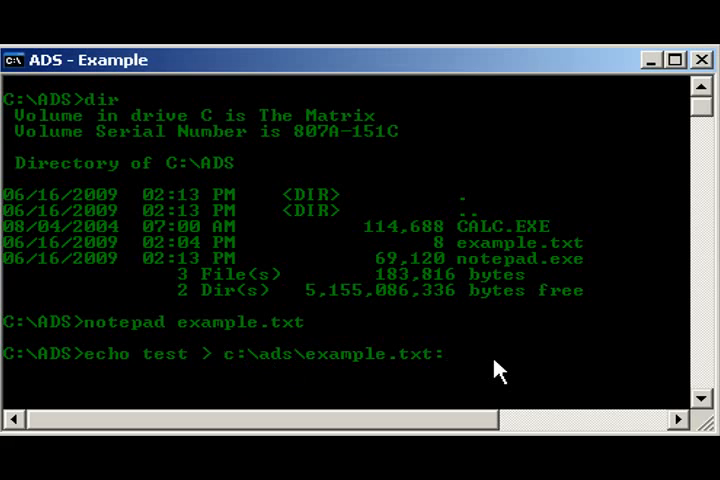
text(hide)
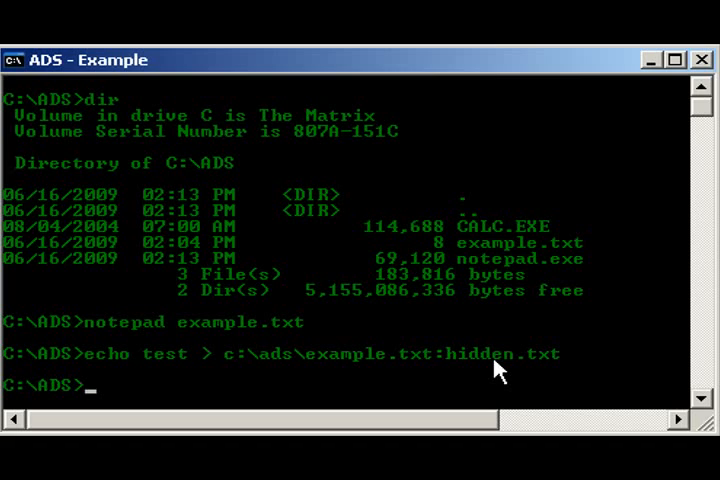
Step: View the example.txt:hidden.txt stream in Notepad, then close it
text(notep)
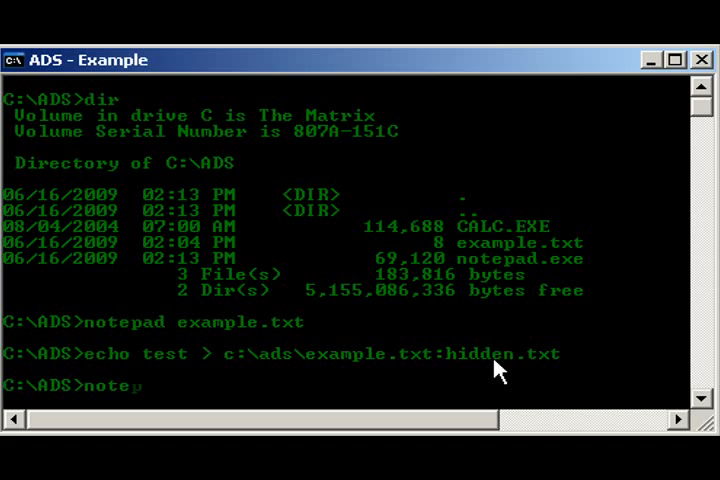
text(pad c:\ads\)
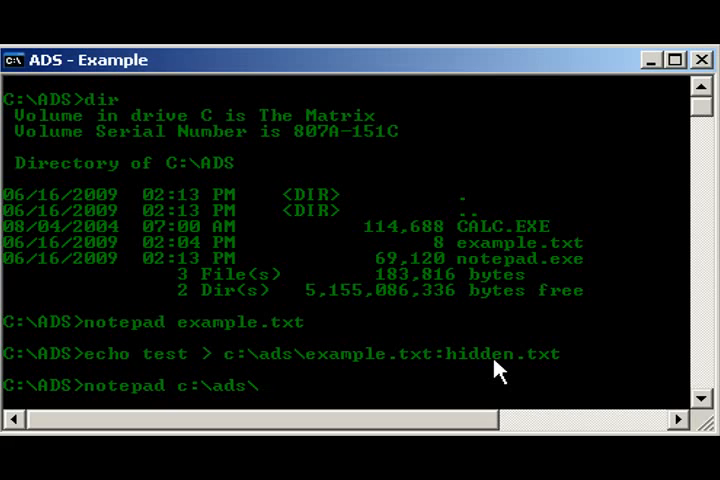
text(example.txt:hi)
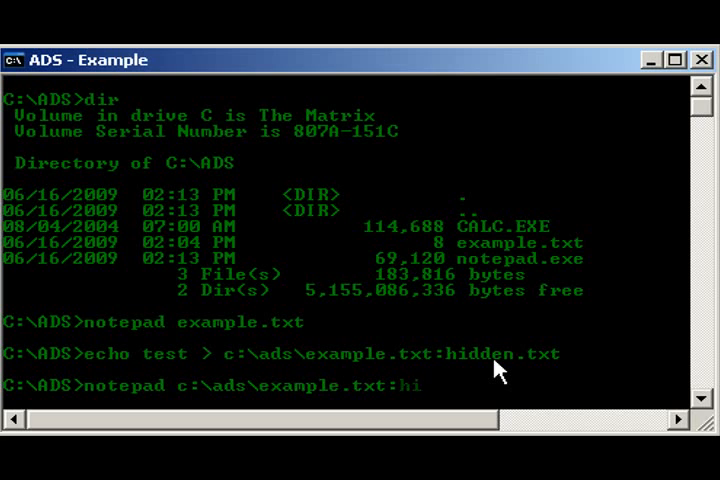
key(Return)
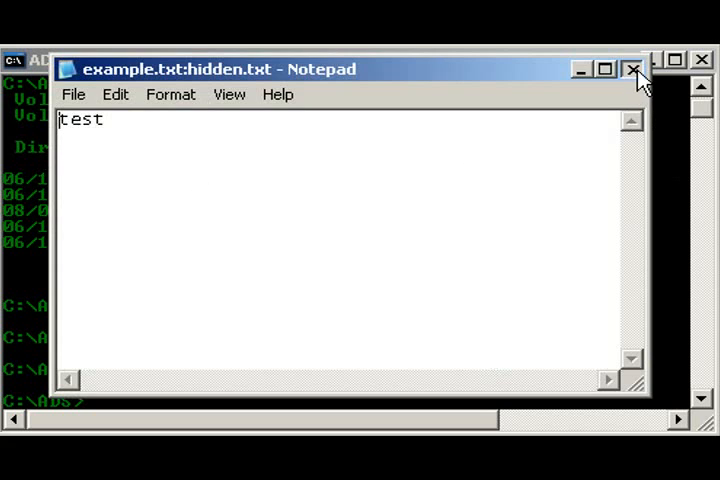
click(634, 68)
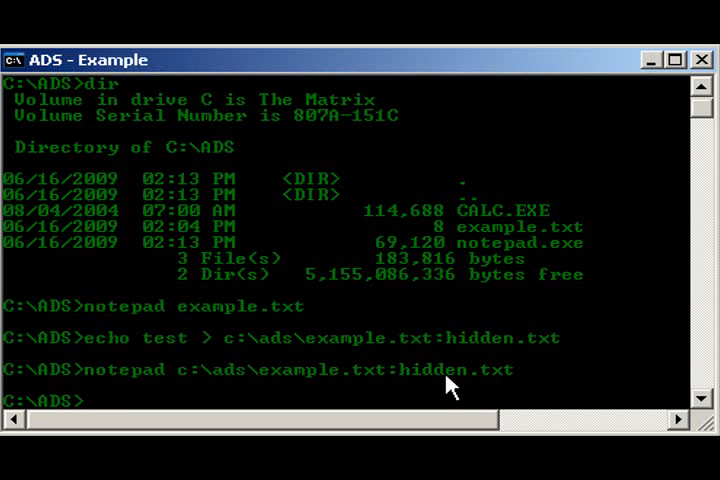
Step: Relist the folder, confirm example.txt is still 8 bytes, and clear the screen with cls
text(dir)
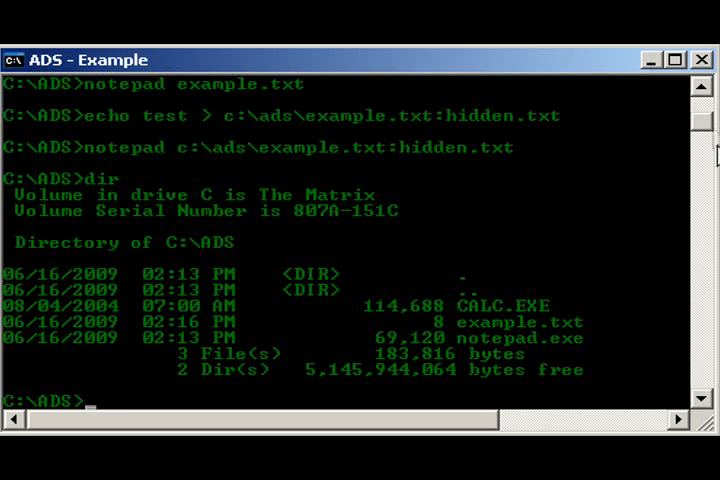
scroll(down, 3)
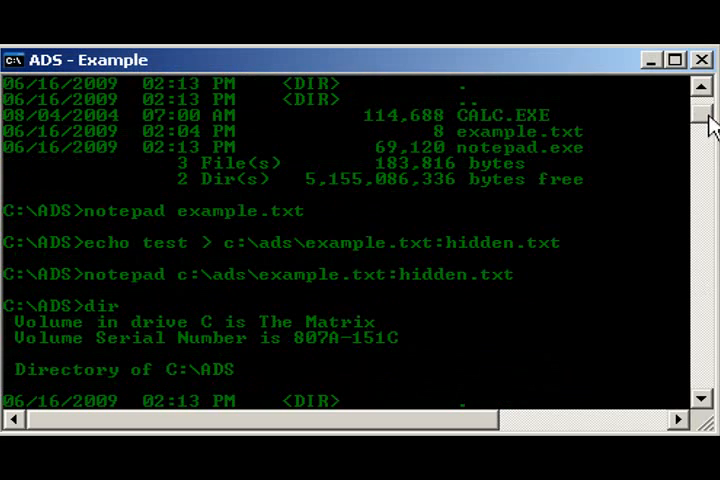
scroll(down, 3)
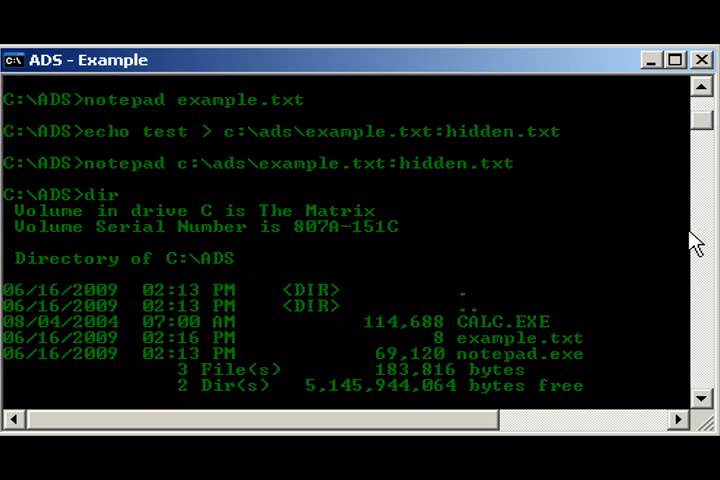
mouse_move(492, 359)
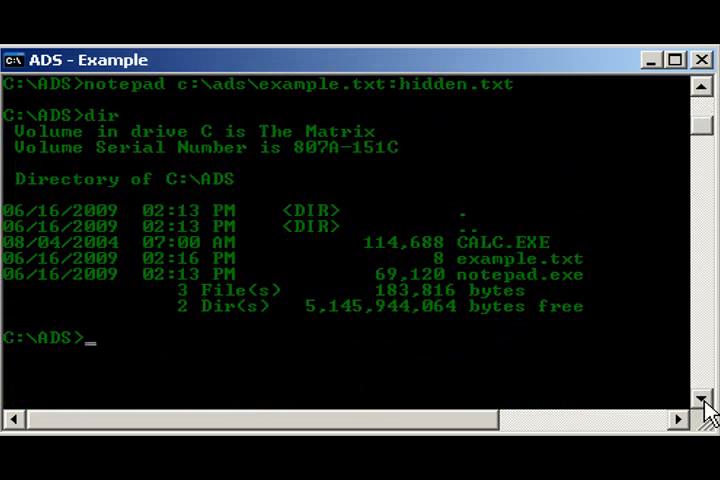
text(c)
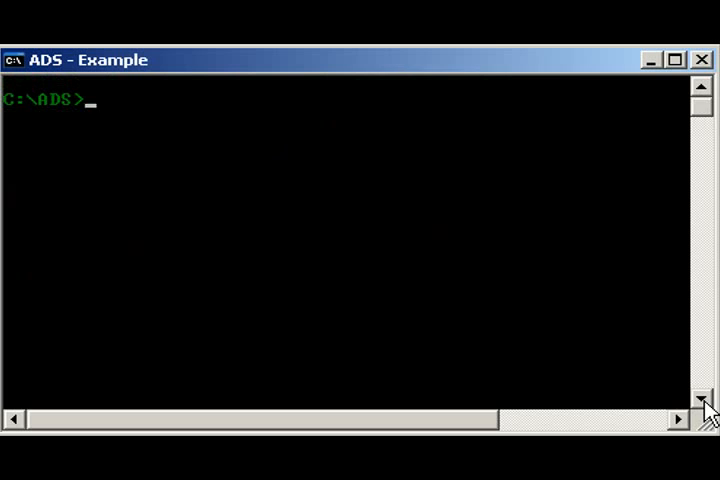
Step: List the folder and rename example.txt to temp.txt
text(dir)
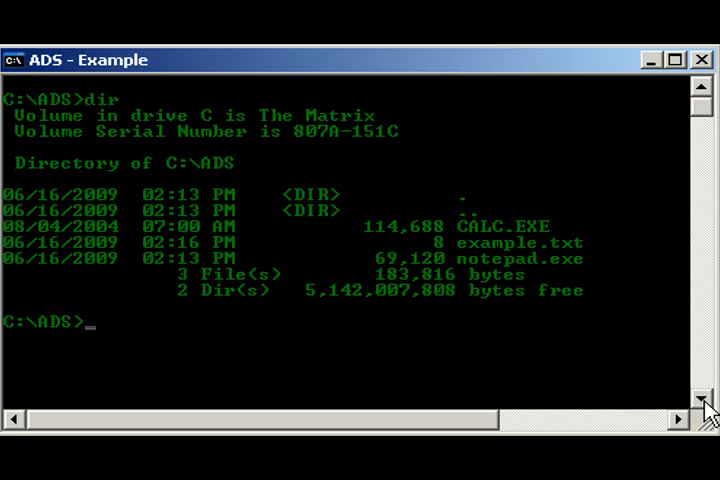
text(ren)
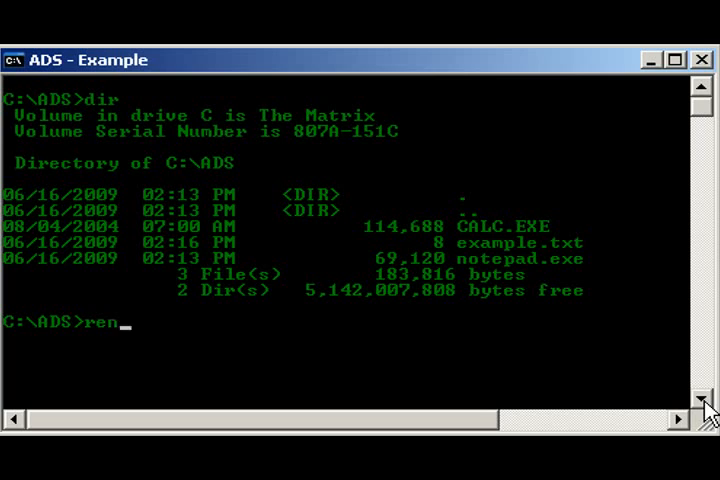
text(example.txt temp.tx)
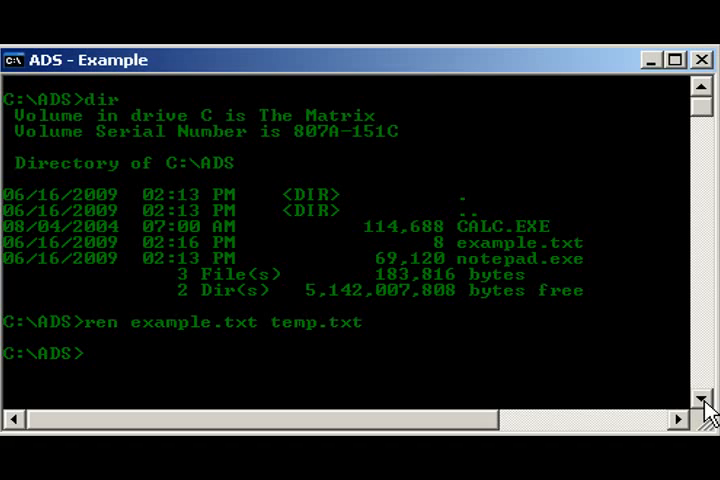
Step: Copy temp.txt's contents into a new example.txt, then delete temp.txt
text(type)
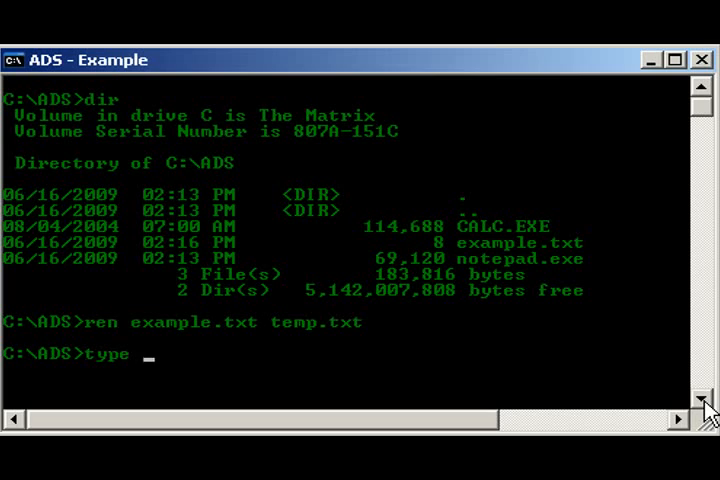
text(temp.txt)
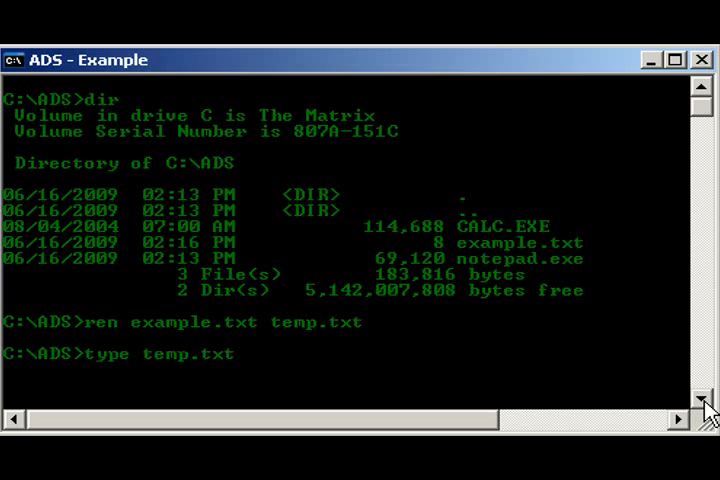
text(> eampl)
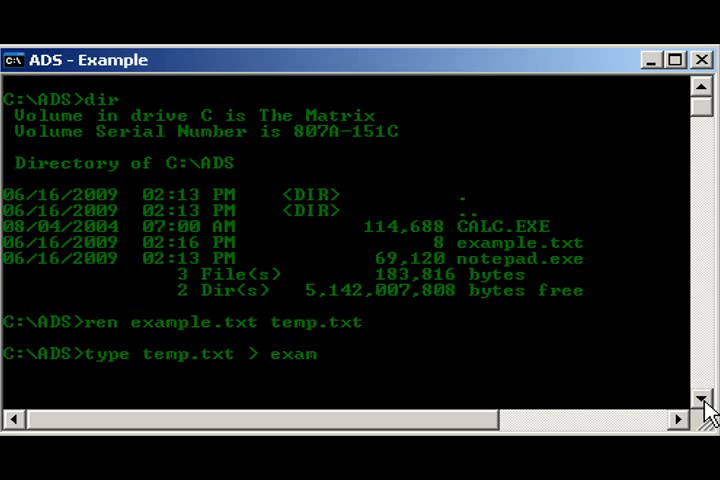
text(ple.txt)
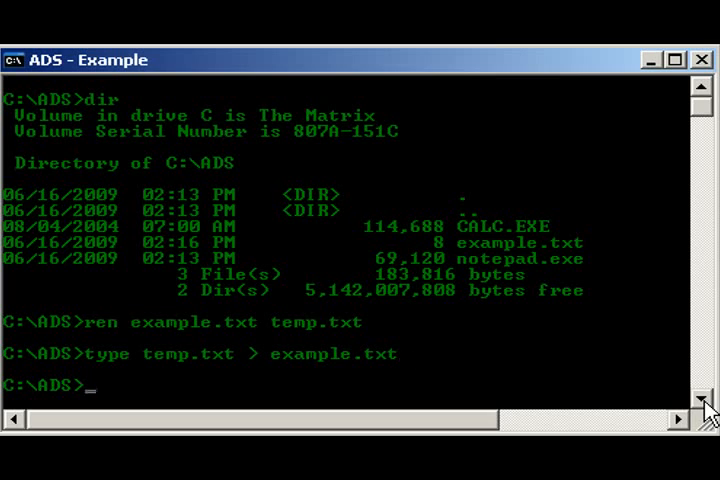
text(del)
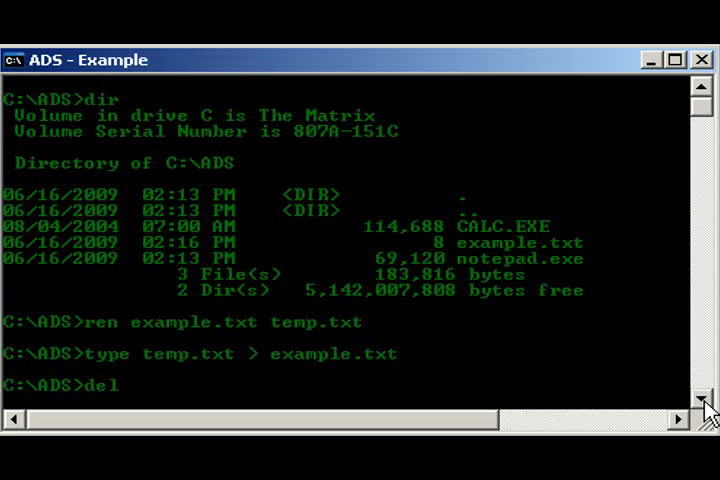
text(temp.txt)
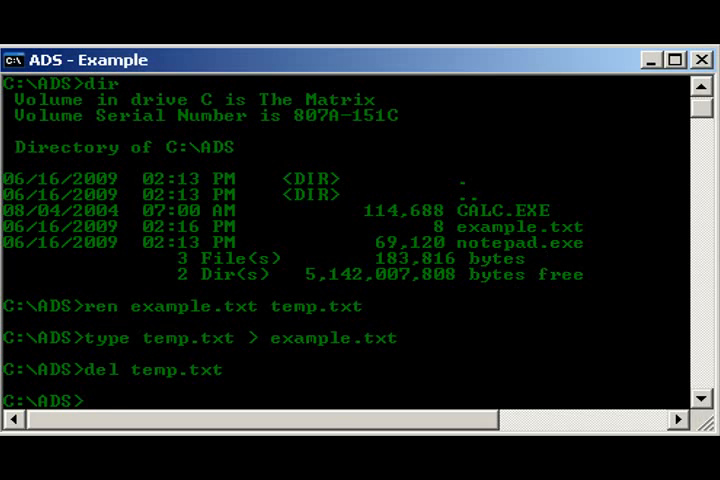
mouse_move(330, 429)
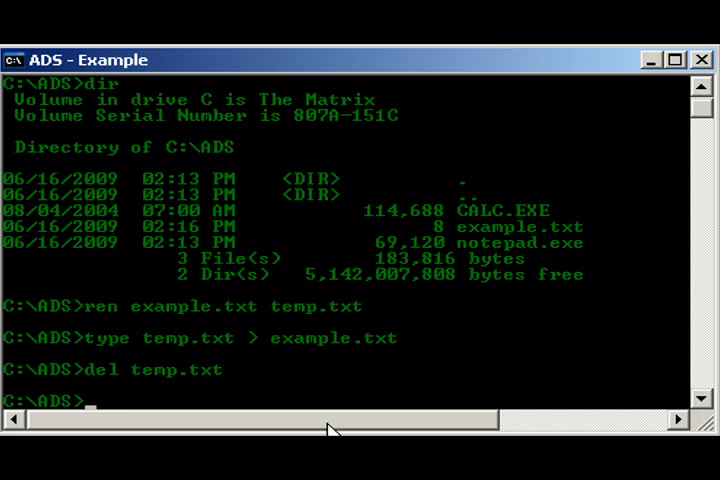
Step: Copy c:\ads\calc.exe into the hidden stream c:\ads\notepad.exe:calc.exe using type
text(type)
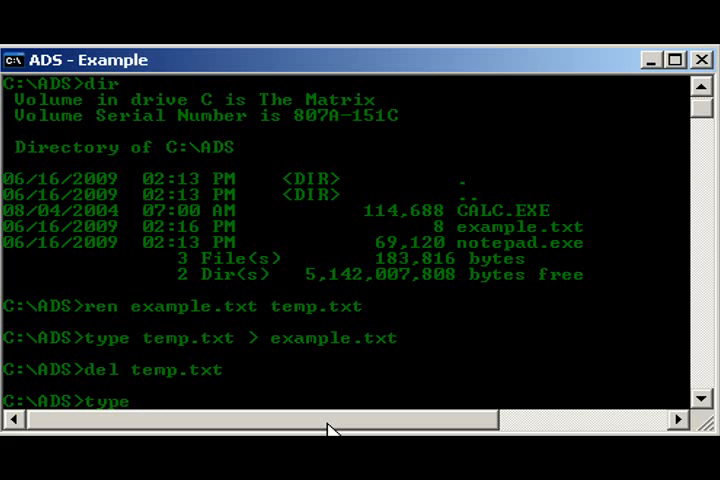
text(c:\)
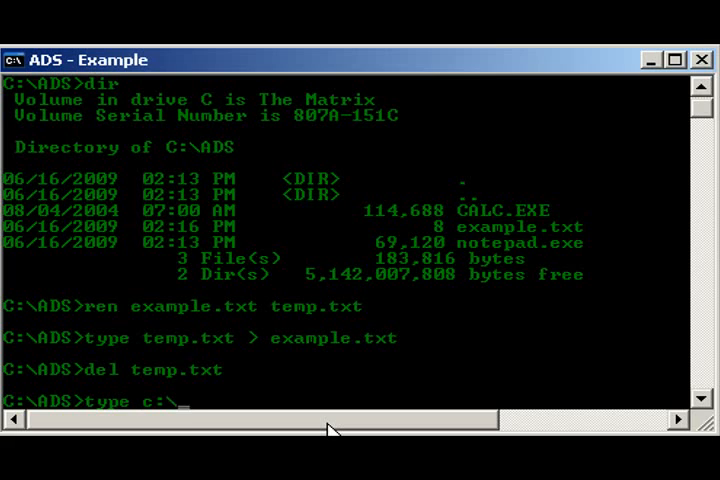
text(ads)
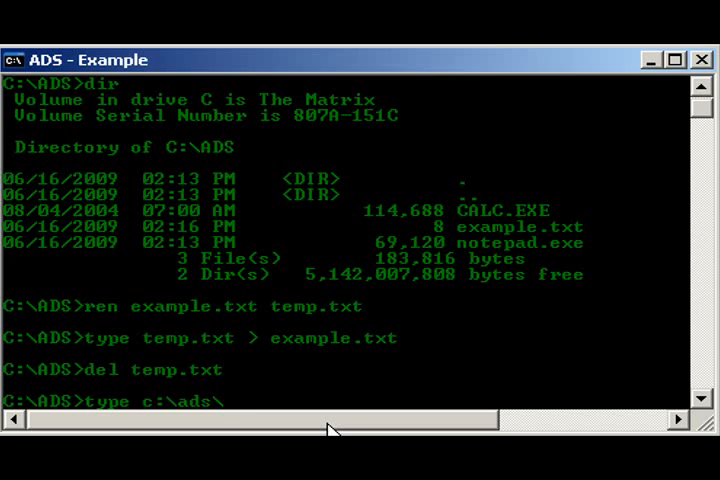
text(\calc.exe >)
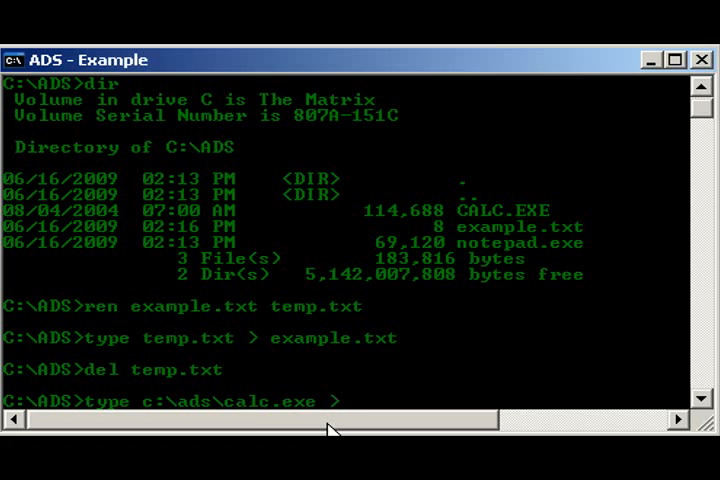
text(c:\a)
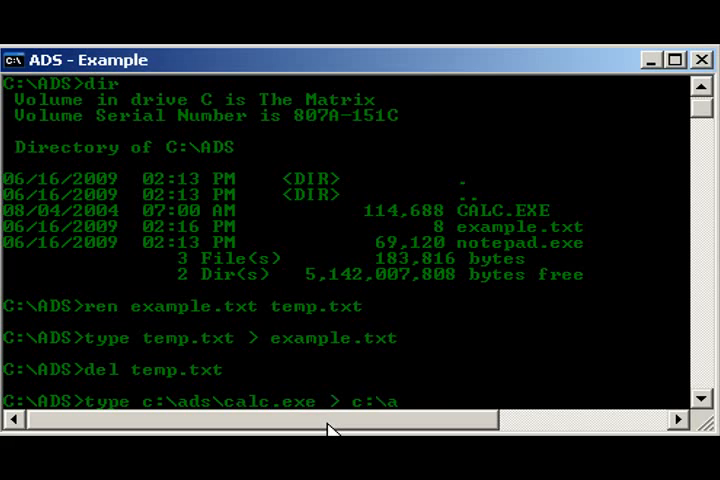
text(ds\notepad.exe:)
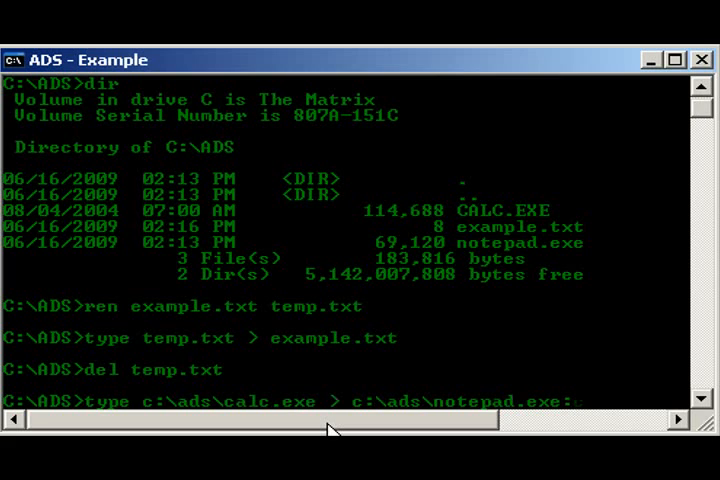
text(calc.exe)
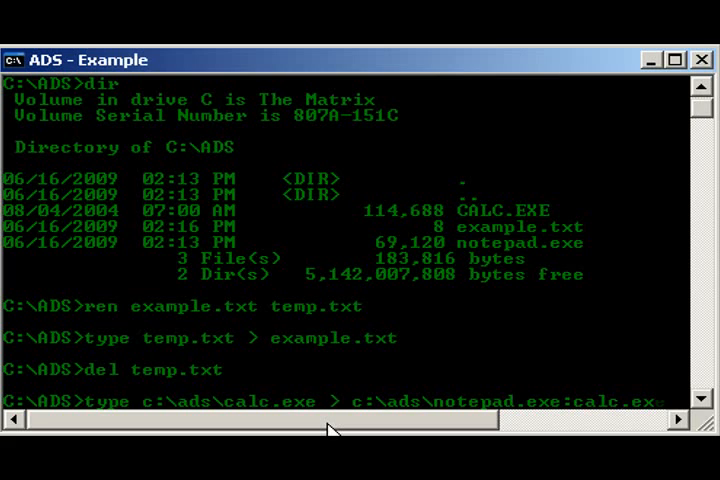
key(enter)
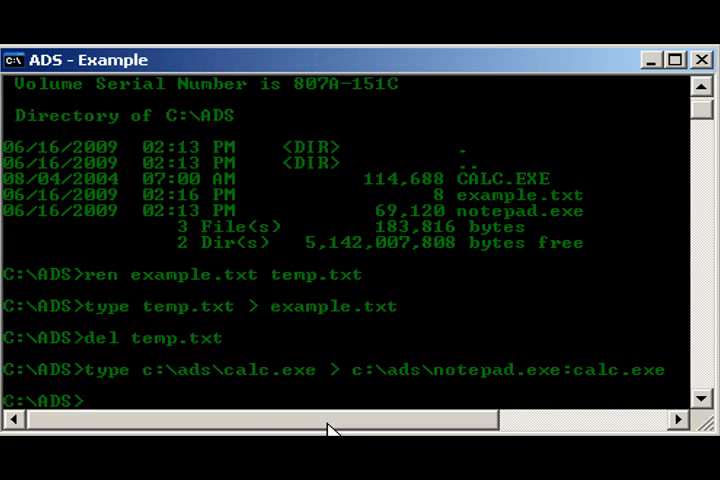
Step: Delete calc.exe and relist, showing only example.txt and notepad.exe at 69,120 bytes
text(start)
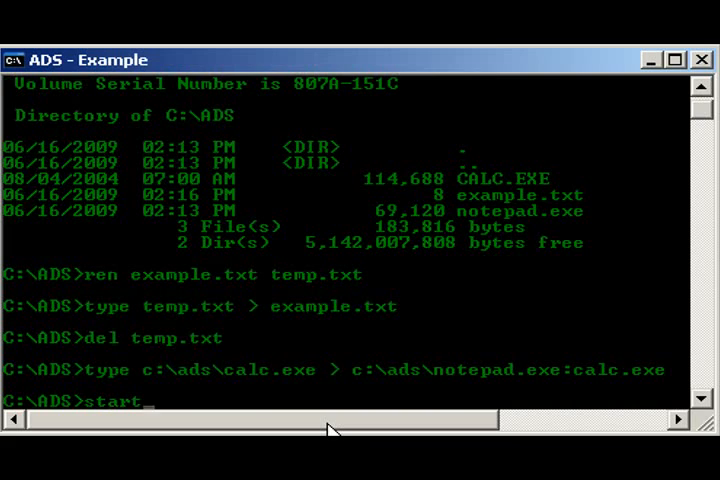
key(Backspace)
text(d)
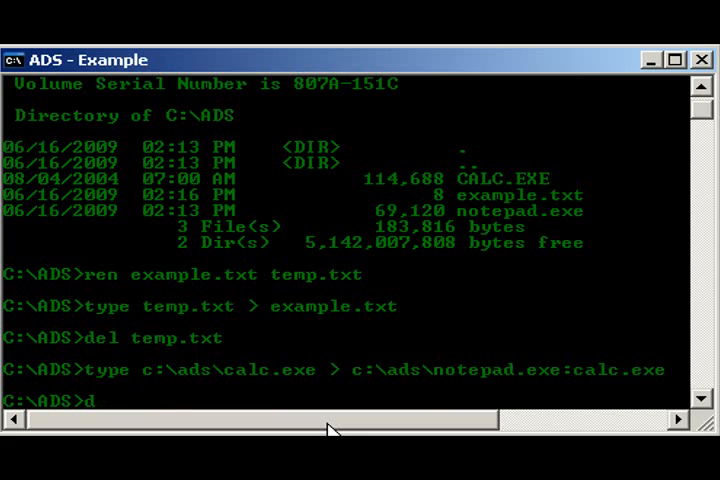
text(el calc.exe)
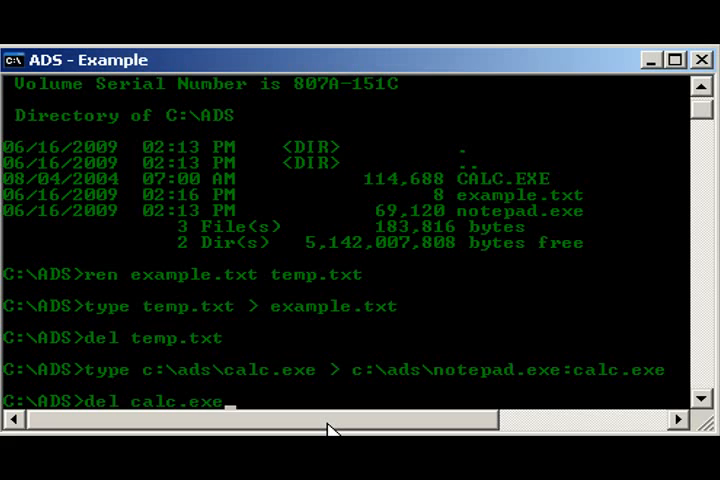
text(dir)
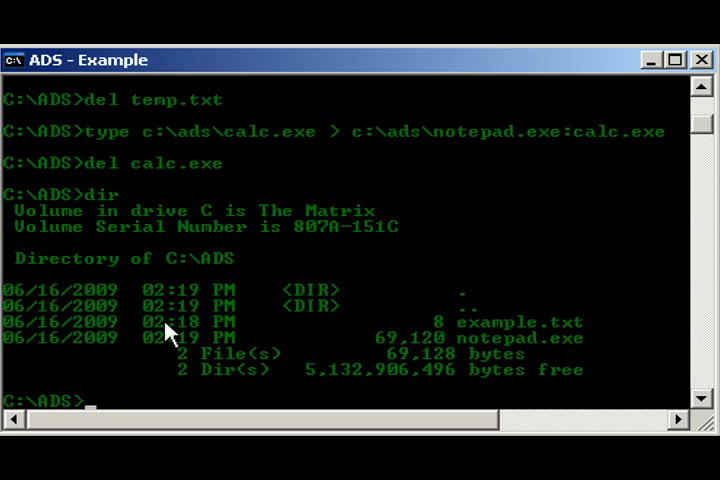
mouse_move(706, 132)
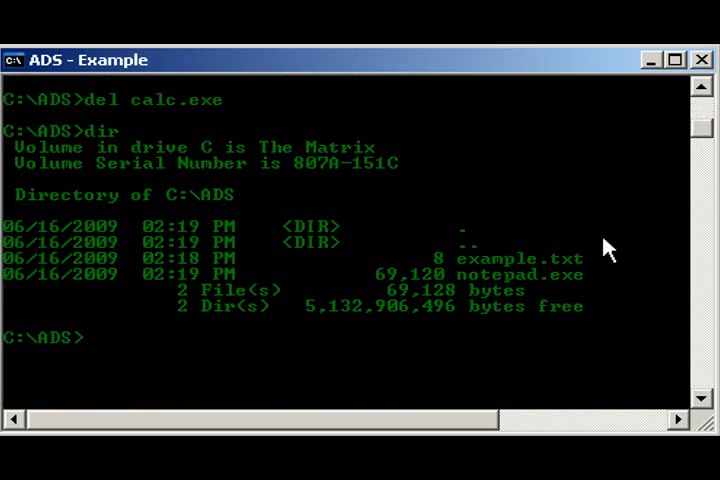
Step: Launch Calculator from the hidden stream with start c:\ads\notepad.exe:calc.exe
text(start)
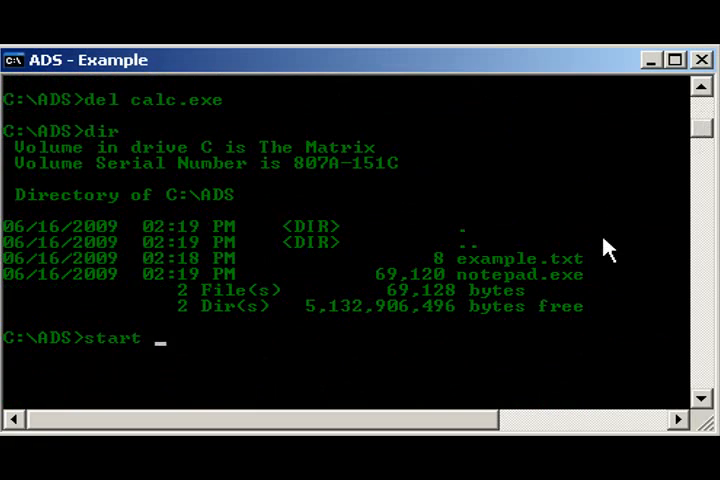
text(notepad.exe:)
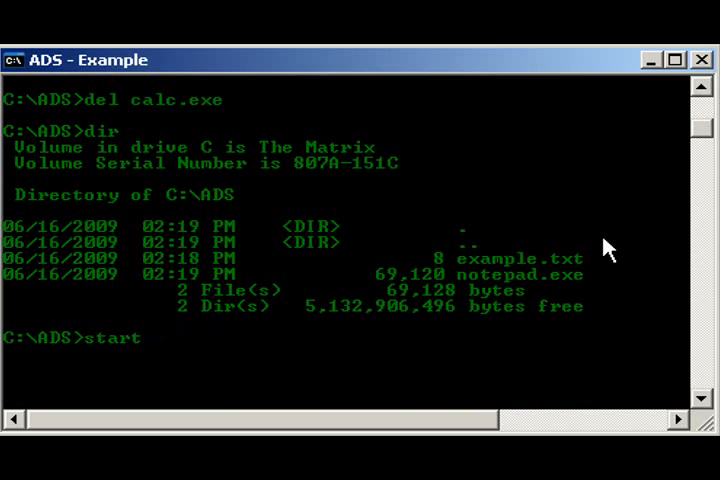
text(c:\ads\)
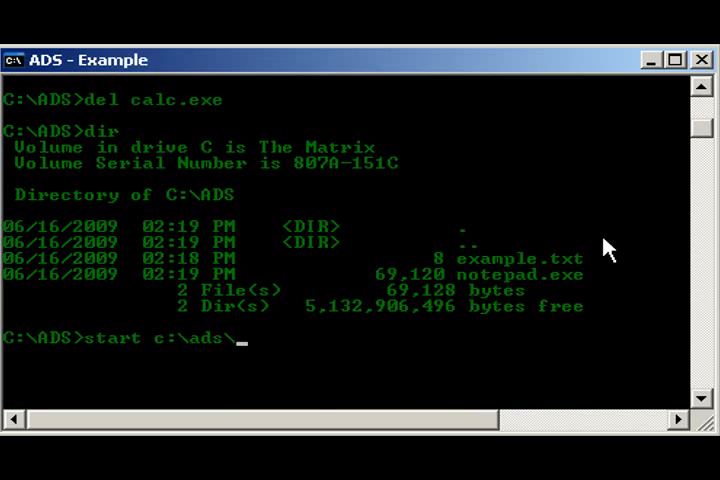
text(notepad.exe:calc.exe)
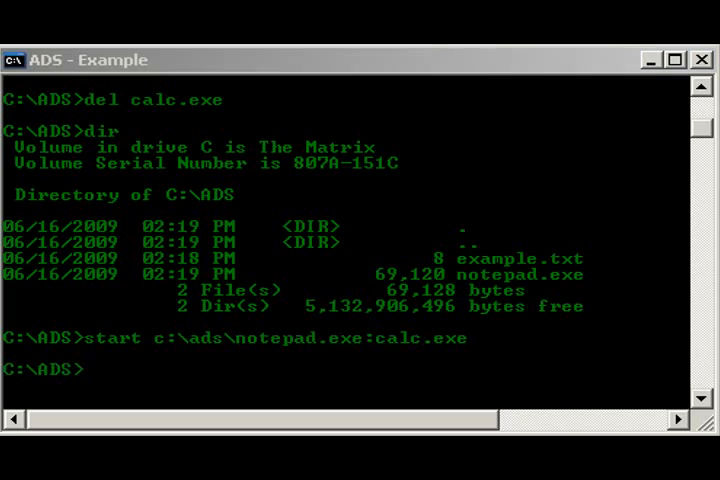
key(Return)
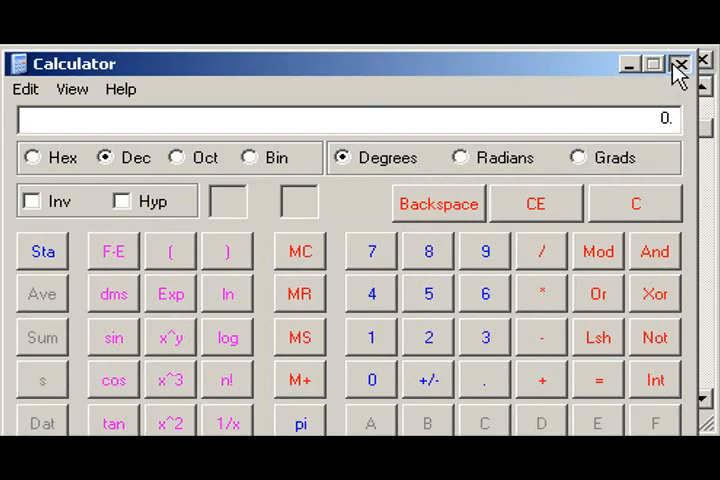
Step: Close the Calculator window launched from the notepad.exe stream
click(683, 66)
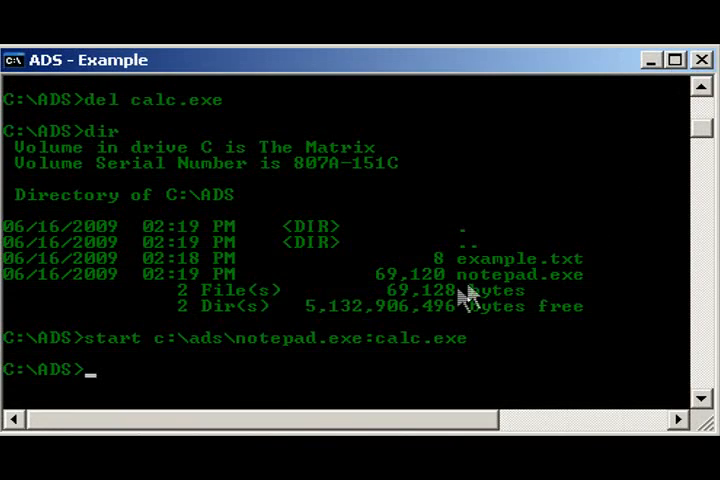
mouse_move(508, 280)
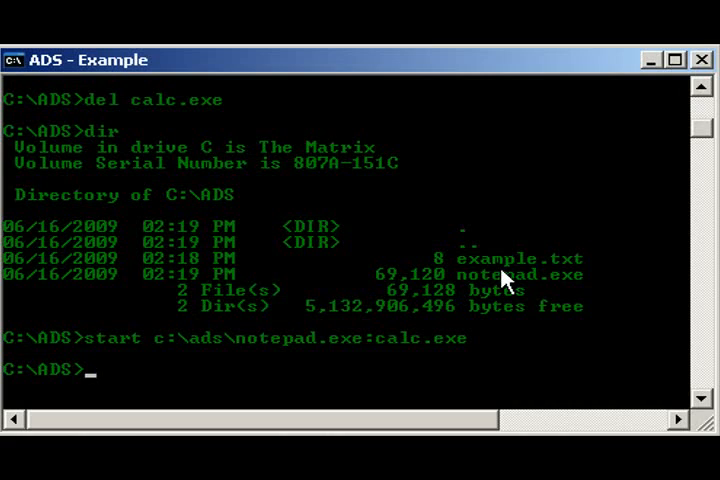
Step: Rename notepad.exe to temp.exe
text(ren)
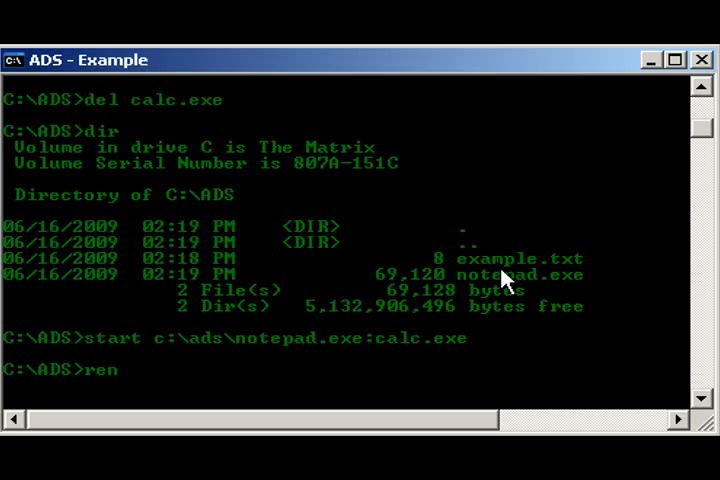
text(note)
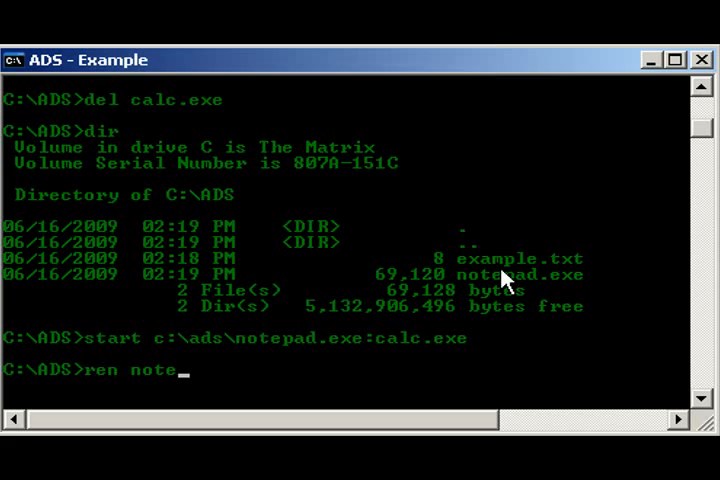
text(pad.exe)
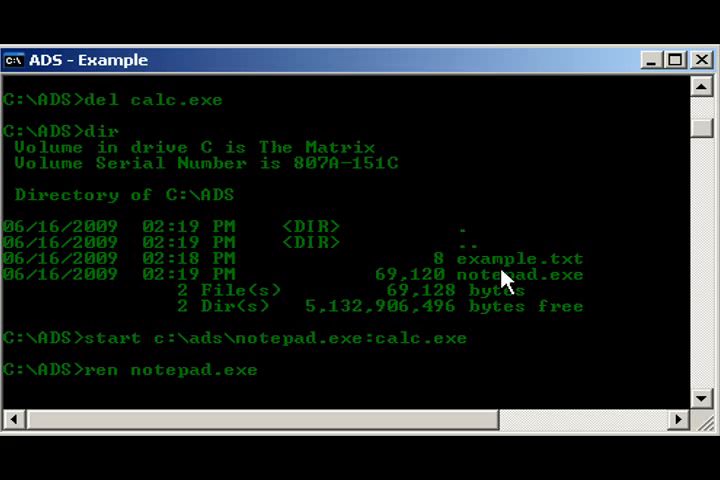
text(temp.e)
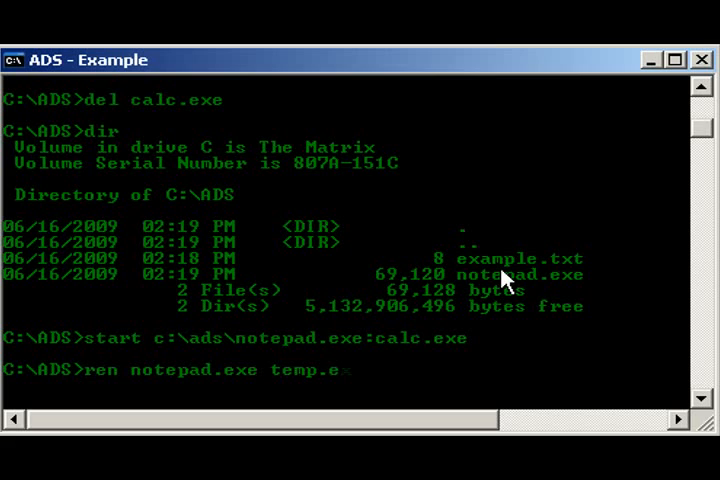
Step: Copy temp.exe back into a stream-free notepad.exe and delete temp.exe
text(temp)
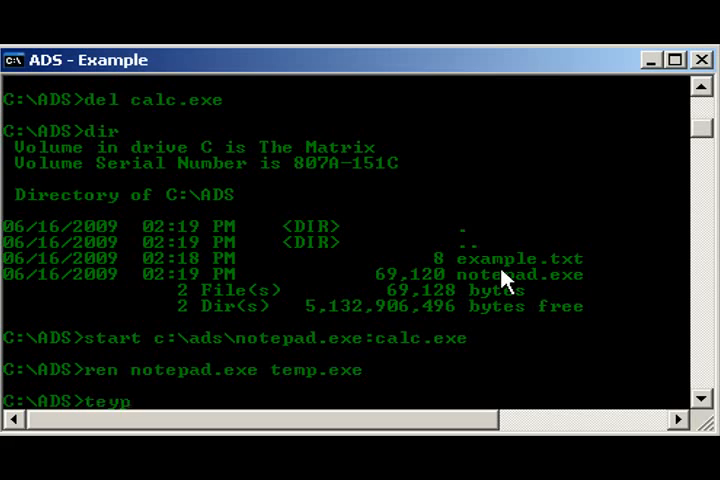
text(ype)
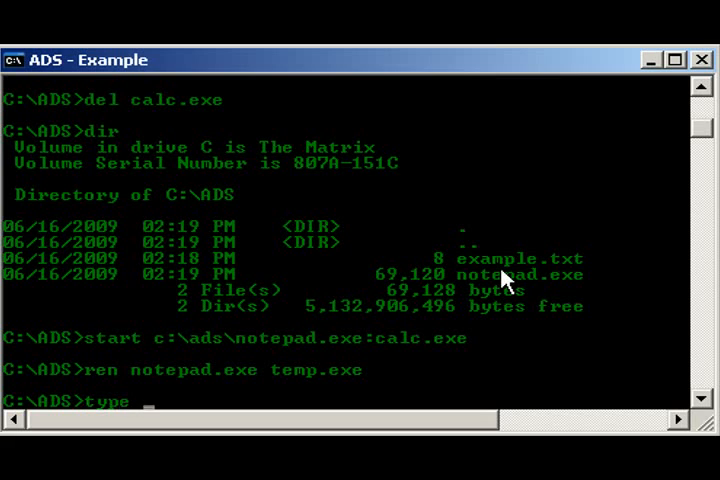
text(temp.ex)
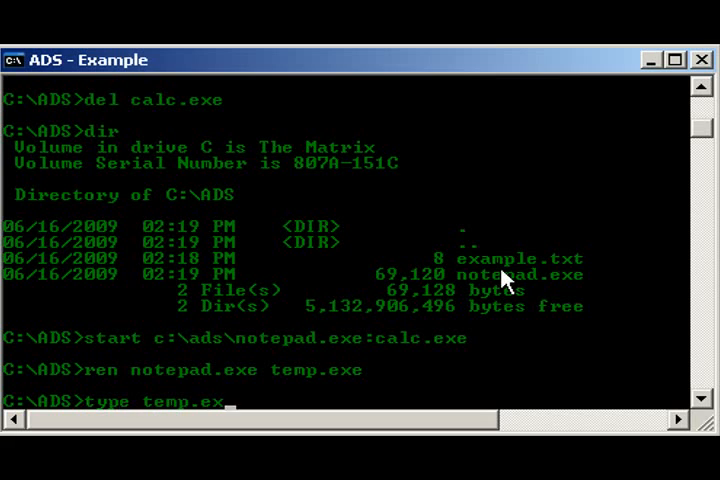
text(> notepad.exe)
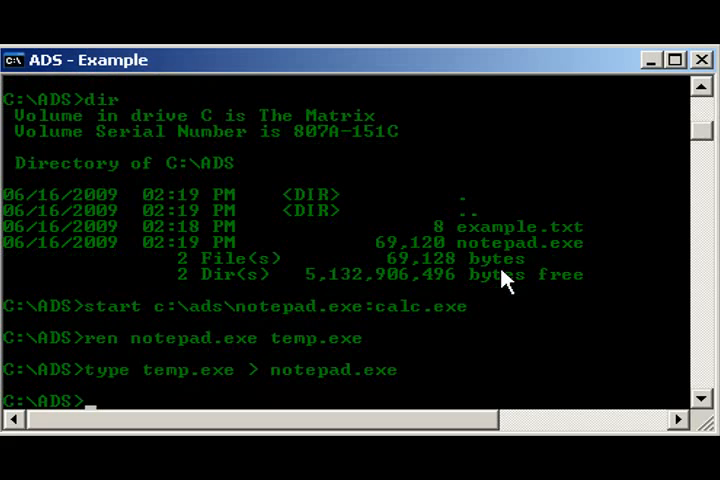
text(del temp.)
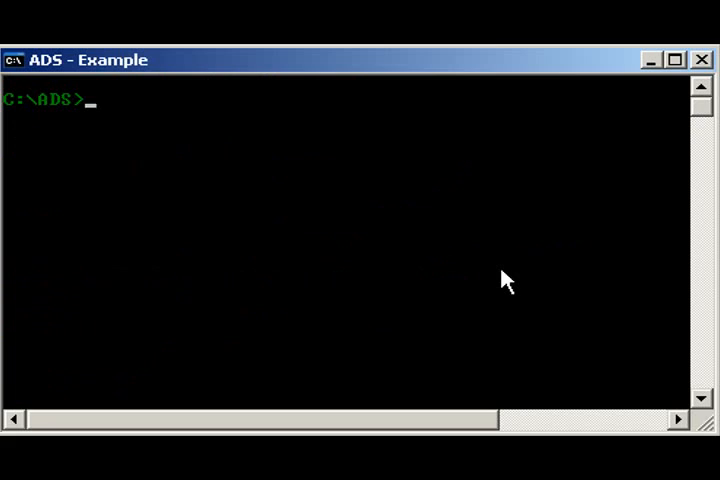
Step: Write 'test' into a hidden.txt stream on the C:\ADS folder and open that stream in Notepad
text(echo)
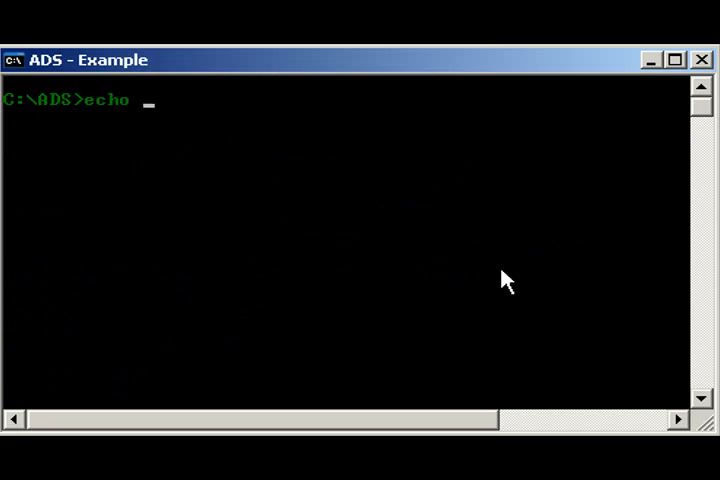
text(test)
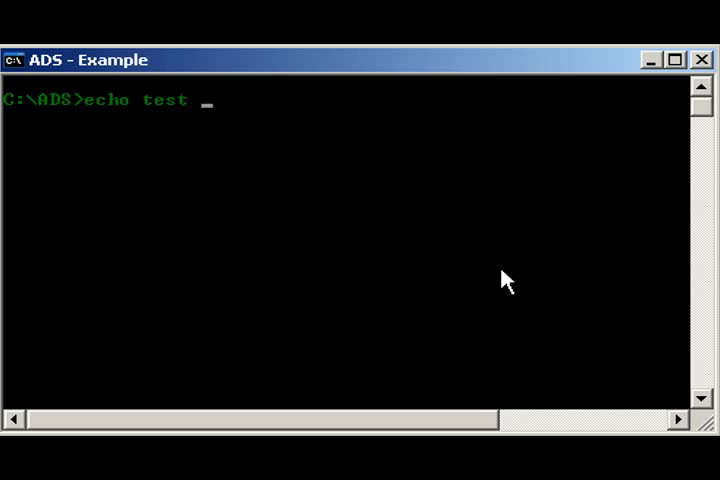
text(> c:)
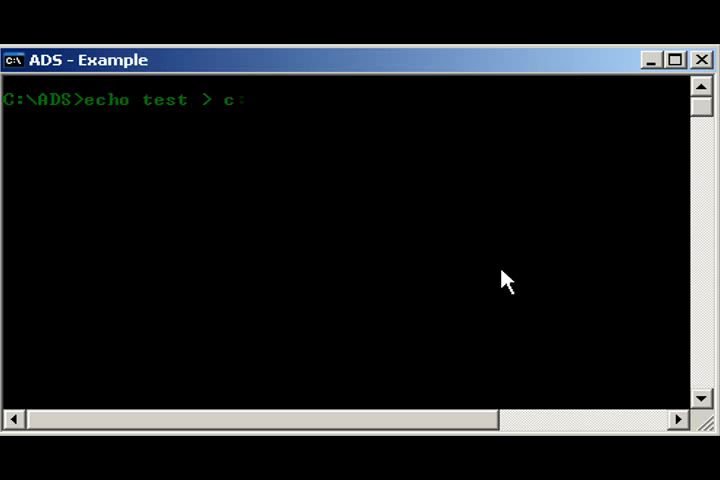
text(:\ADS)
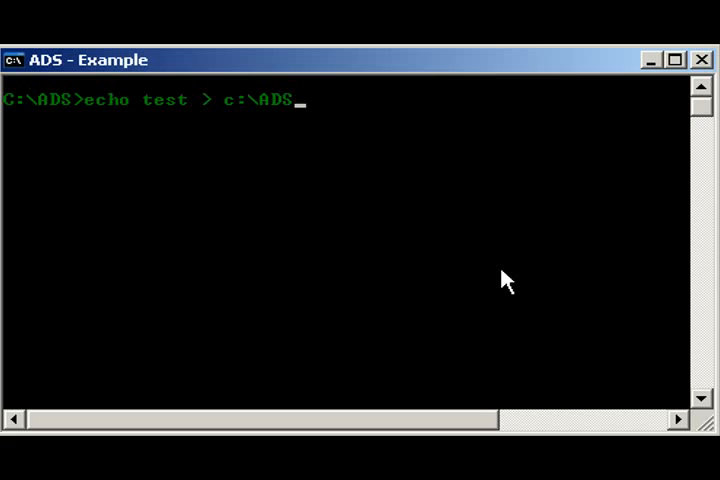
text(:hidden.txt)
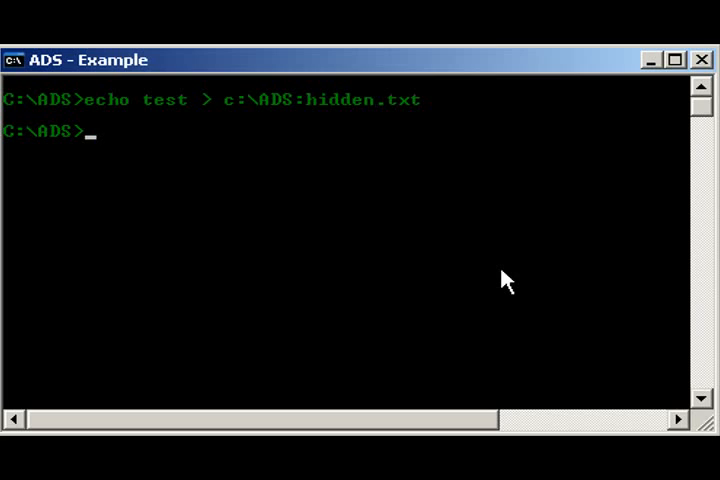
text(notepad)
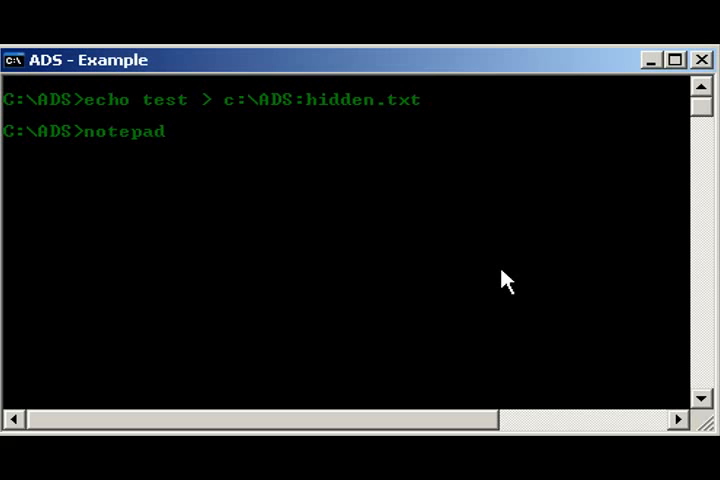
text(c:\ADS)
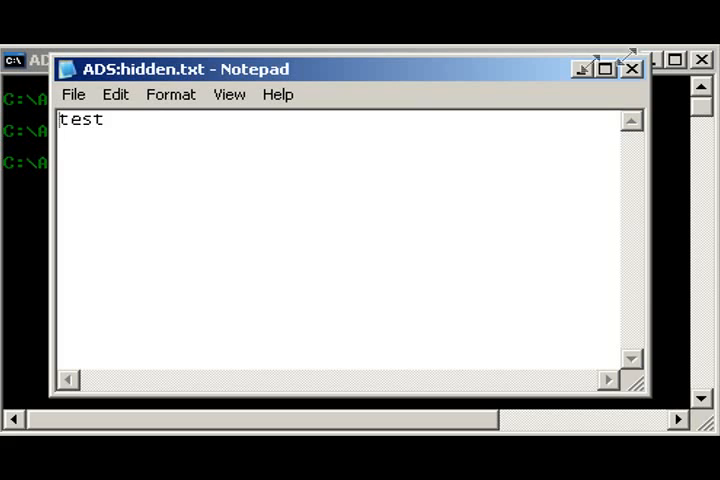
Step: Close Notepad showing the folder's hidden.txt stream, returning to the C:\ADS prompt
click(628, 69)
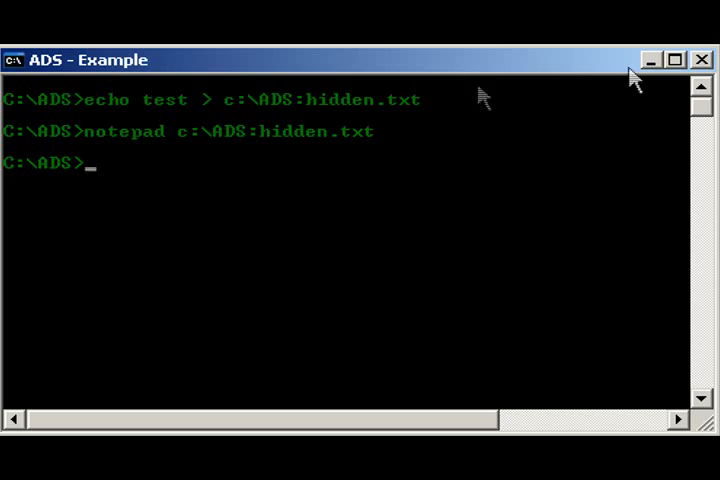
mouse_move(147, 207)
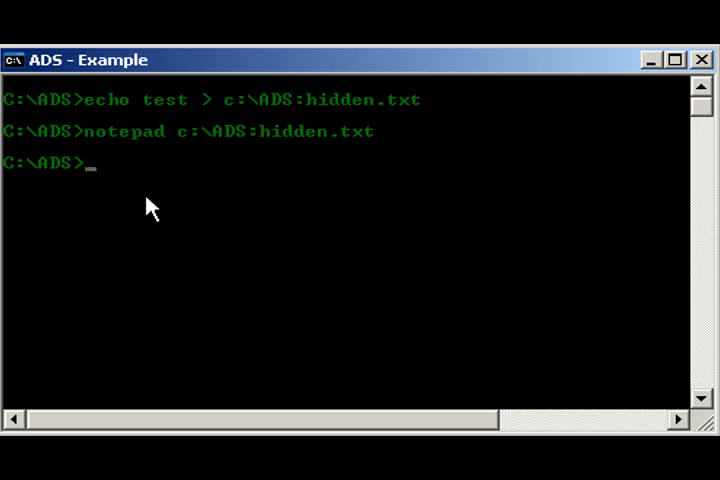
Step: Enter Ad-Aware, clear it, and leave CrucialADS unrun at the prompt
text(Ad)
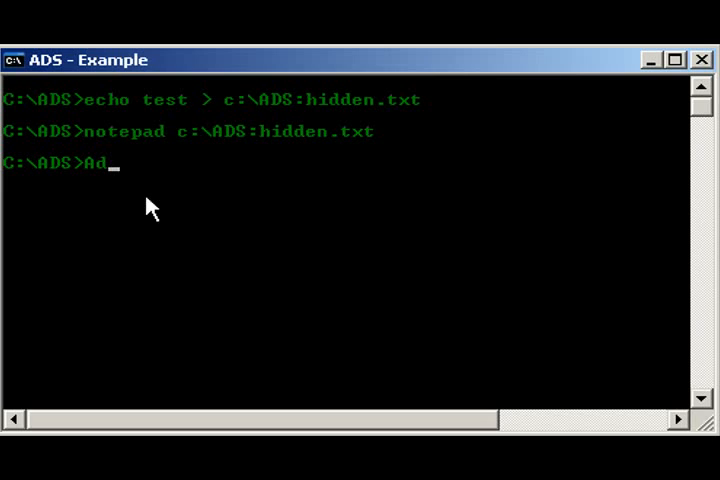
text(-Aware)
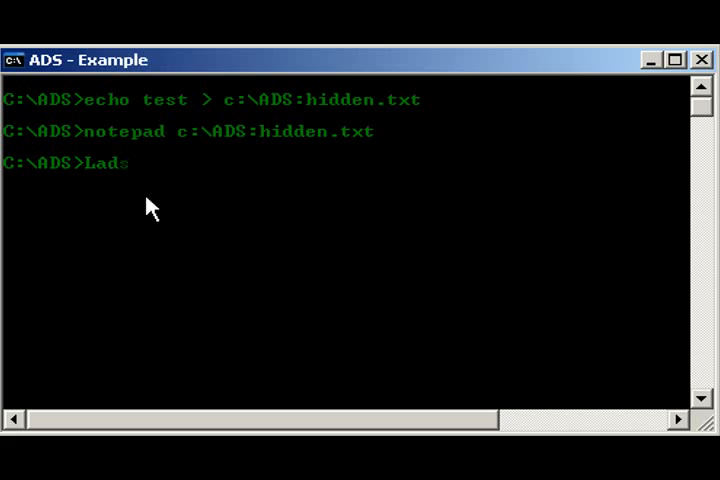
key(BackSpace)
text(C)
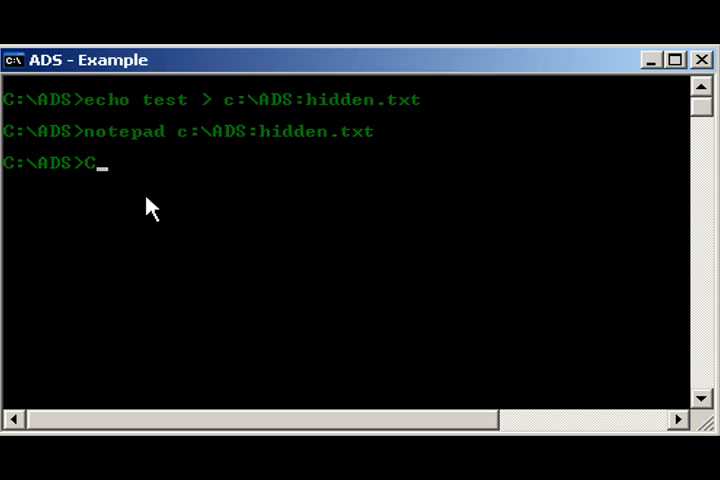
text(rucialADS)
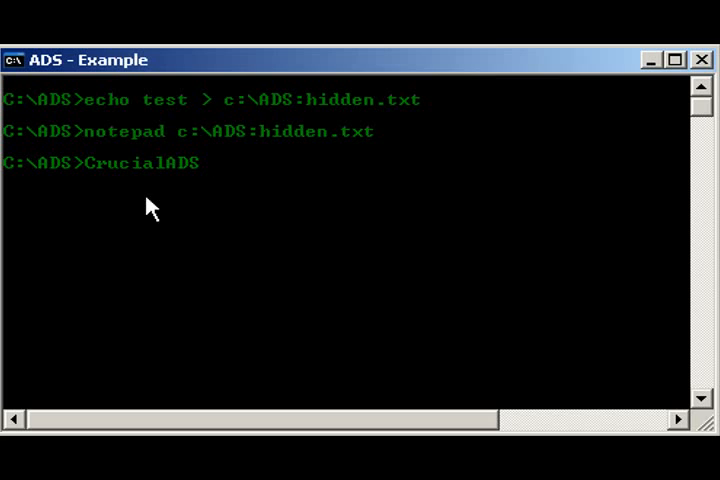